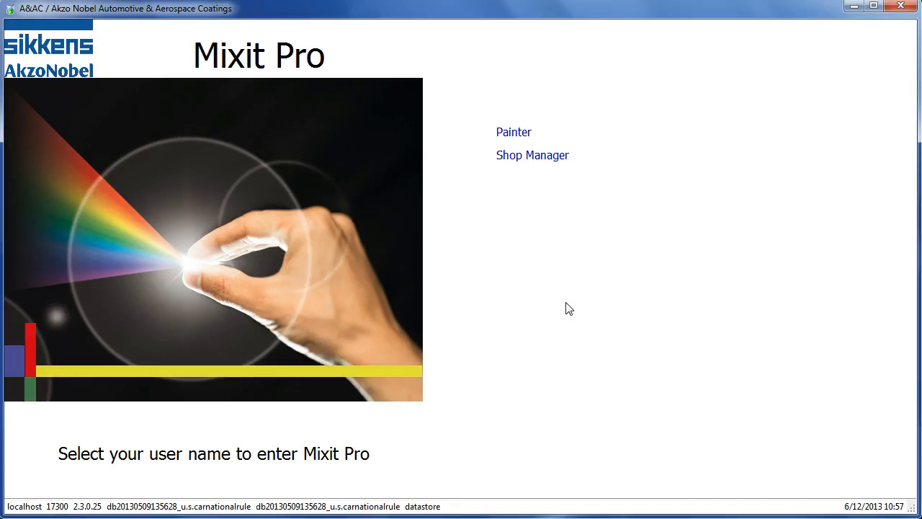
Log in as Painter and reach the Colors > OEM Colors search page
{"action": "left_click", "coordinate": [513, 133]}
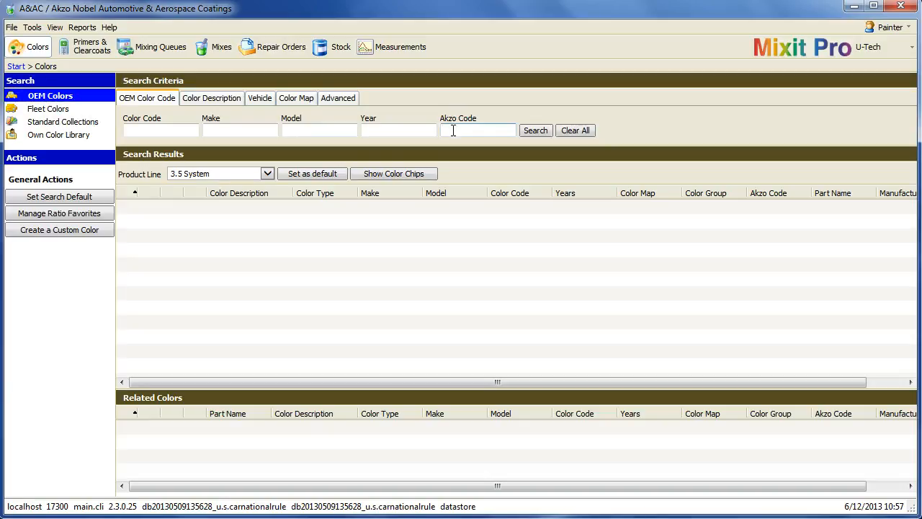
Search OEM colours by Akzo code FRE9091, correcting a mistyped character first
{"action": "left_click", "coordinate": [478, 130]}
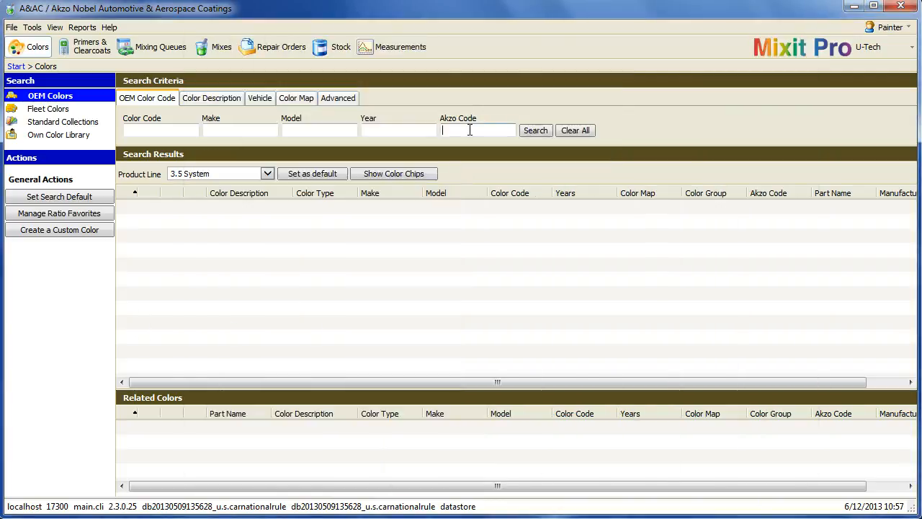
{"action": "type", "text": "fre0"}
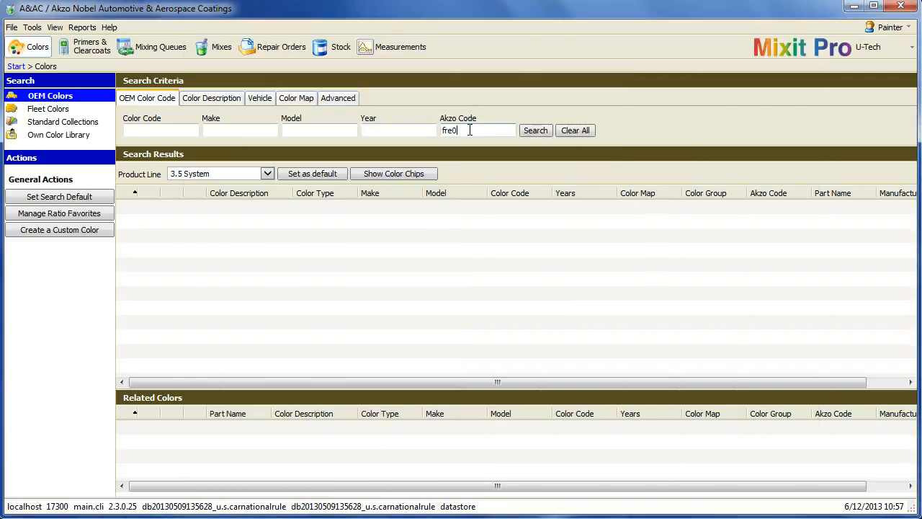
{"action": "key", "text": "Backspace"}
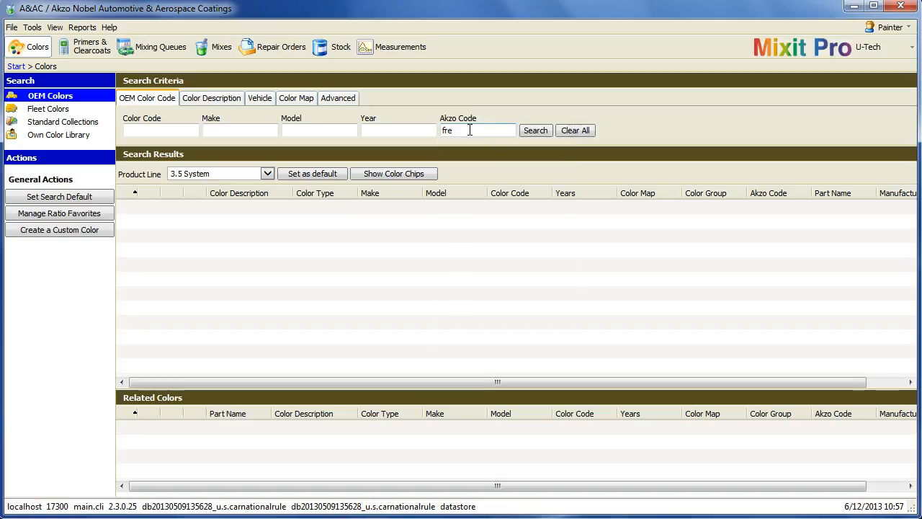
{"action": "type", "text": "FRE9091"}
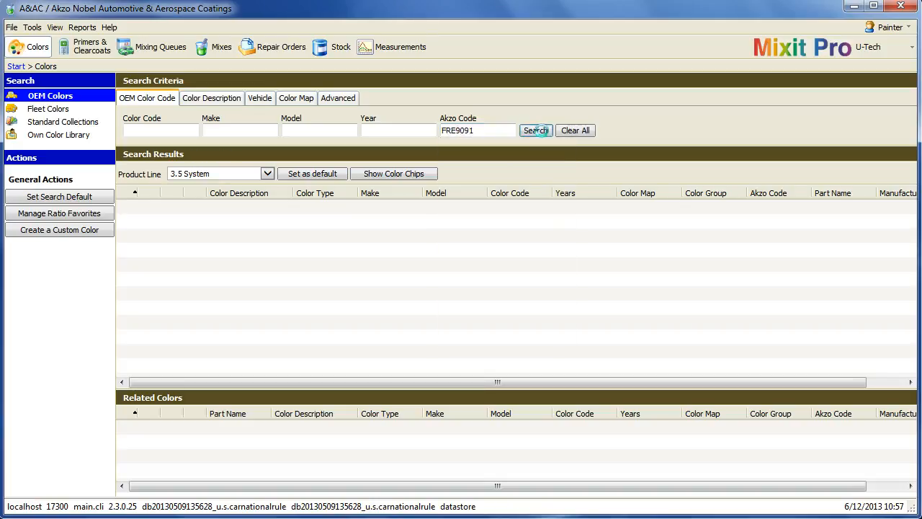
{"action": "left_click", "coordinate": [536, 130]}
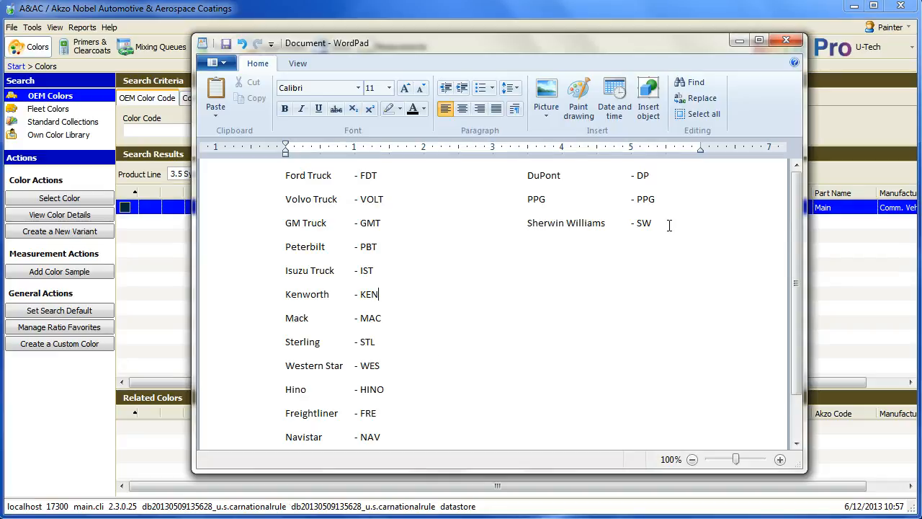
Clear the criteria and search colour code DPL0328, listing four Dk. Concord Blue metallic matches
{"action": "left_click", "coordinate": [787, 40]}
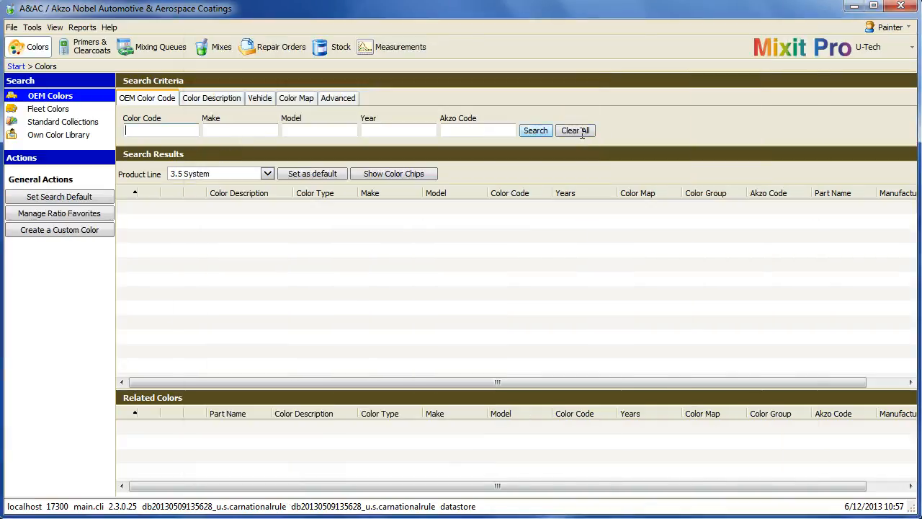
{"action": "type", "text": "dpl0328"}
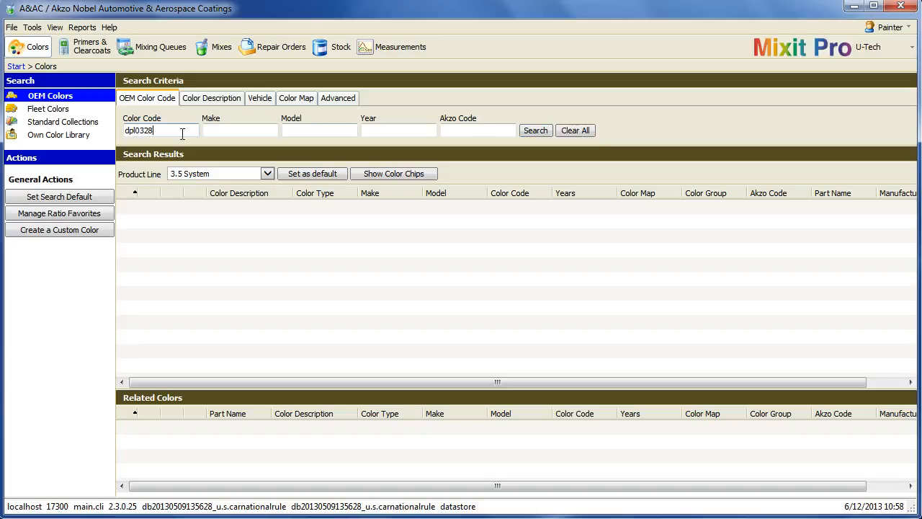
{"action": "left_click", "coordinate": [536, 129]}
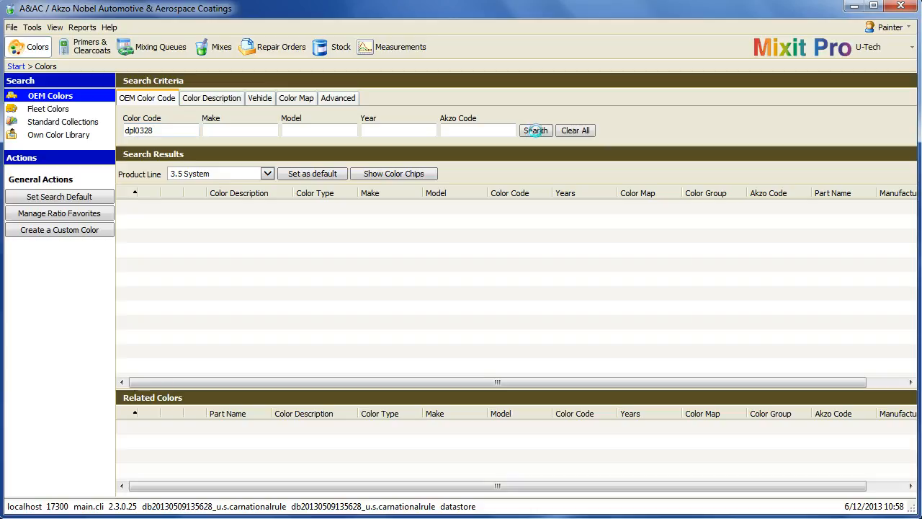
{"action": "left_click", "coordinate": [536, 130]}
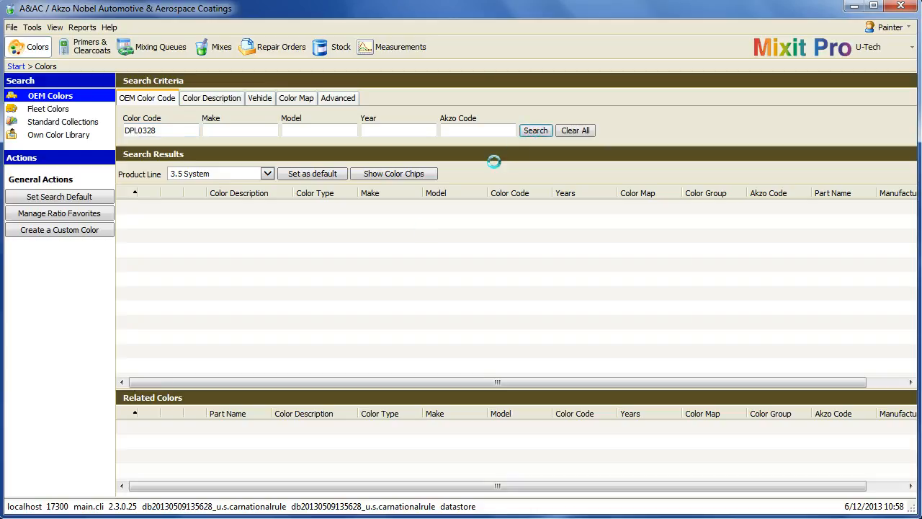
{"action": "left_click", "coordinate": [535, 130]}
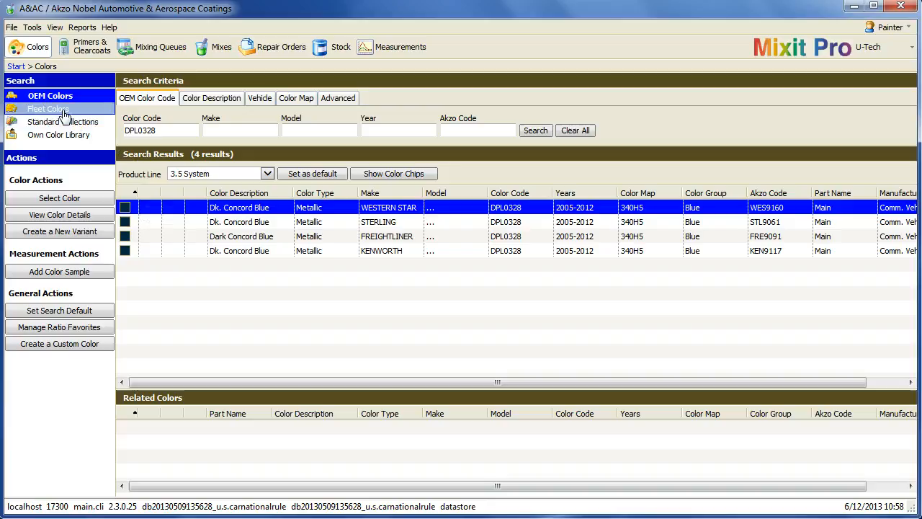
Search Fleet Colors by Akzo code FLNA94877, returning one Blue metallic Nat'l Fleet match
{"action": "left_click", "coordinate": [52, 109]}
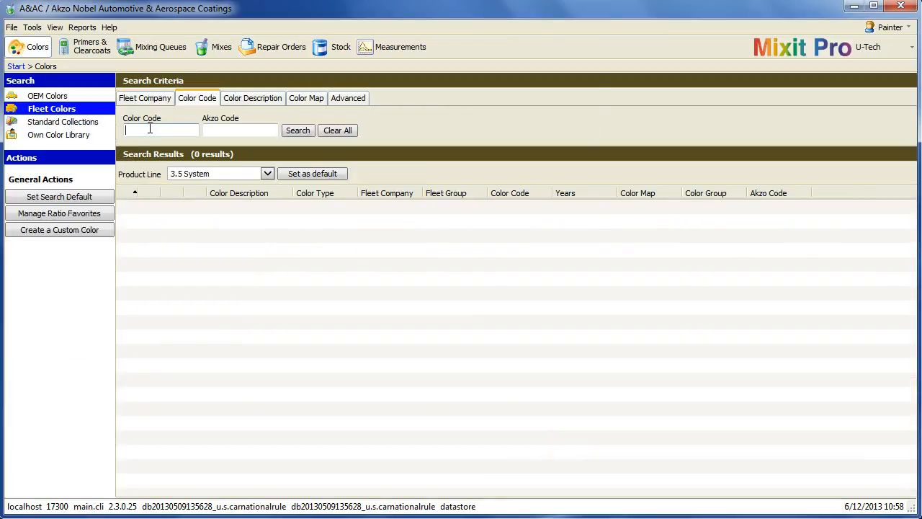
{"action": "mouse_move", "coordinate": [196, 98]}
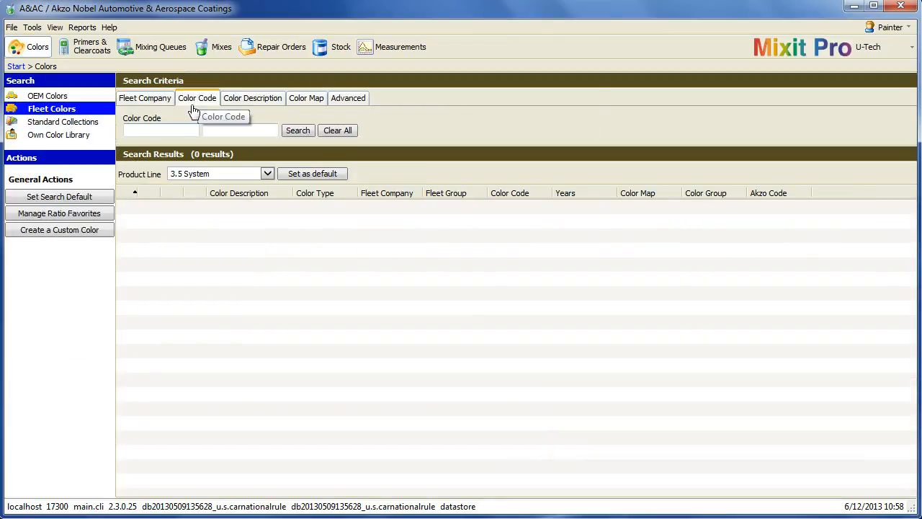
{"action": "type", "text": "dpl"}
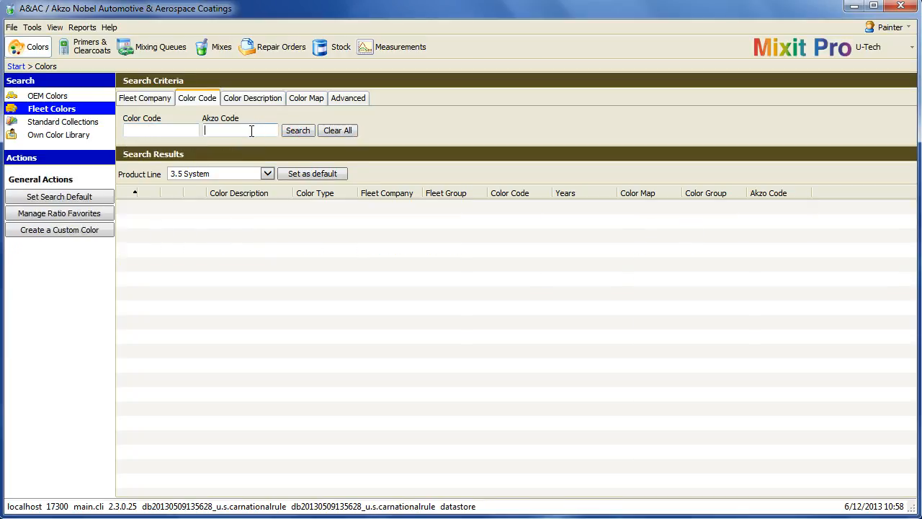
{"action": "type", "text": "flna948"}
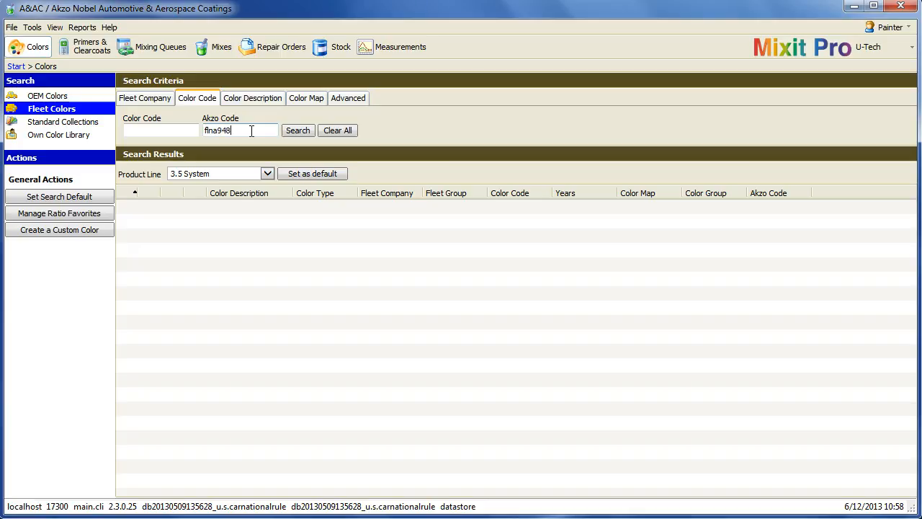
{"action": "left_click", "coordinate": [297, 130]}
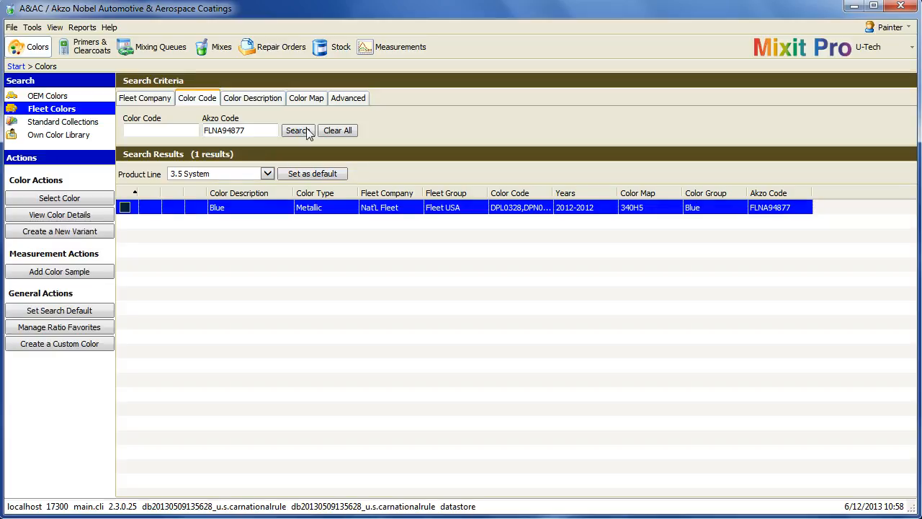
{"action": "mouse_move", "coordinate": [337, 130]}
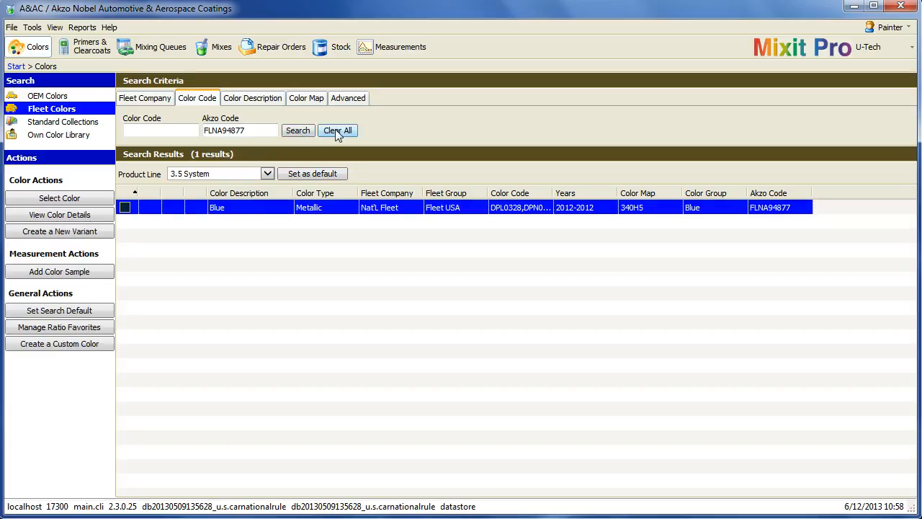